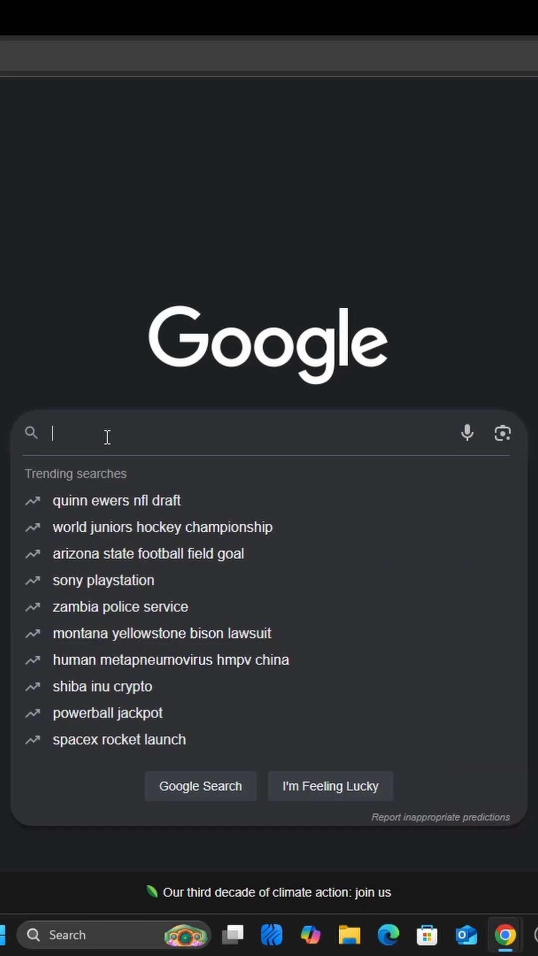
- Search Google for 'rea plugs' to find the official ReaPlugs page
{"action": "type", "text": "rea plugs"}
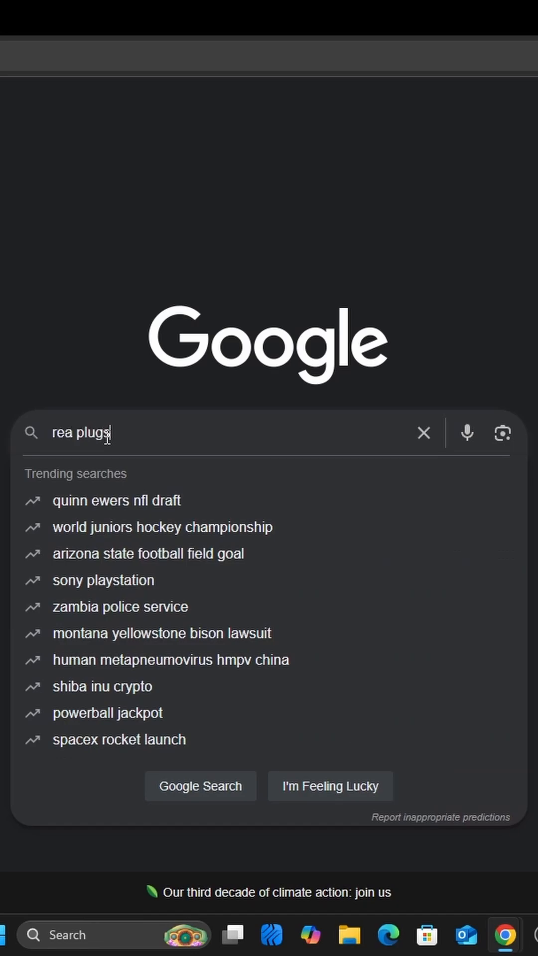
{"action": "key", "text": "Enter"}
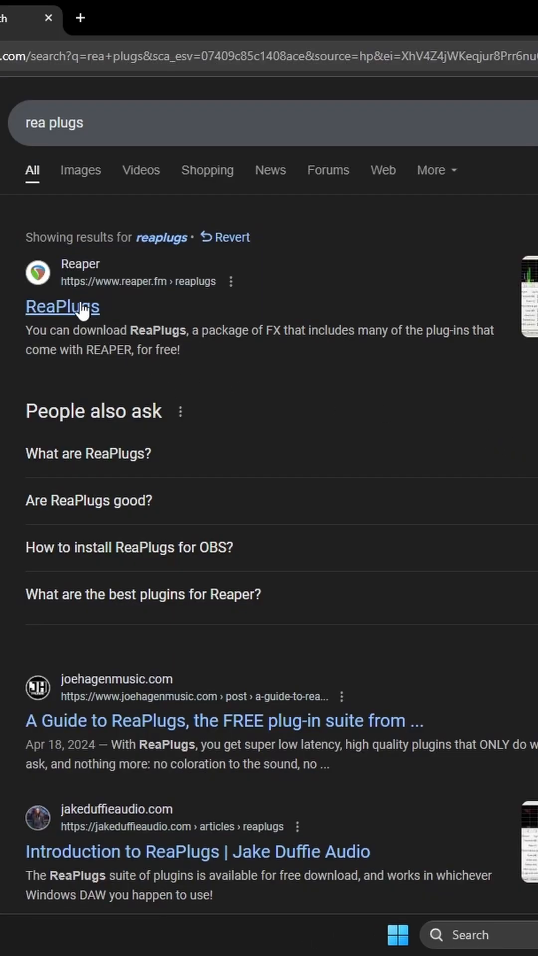
- Install the ReaPlugs VST FX Suite from reaper.fm with default components and folder
{"action": "left_click", "coordinate": [62, 307]}
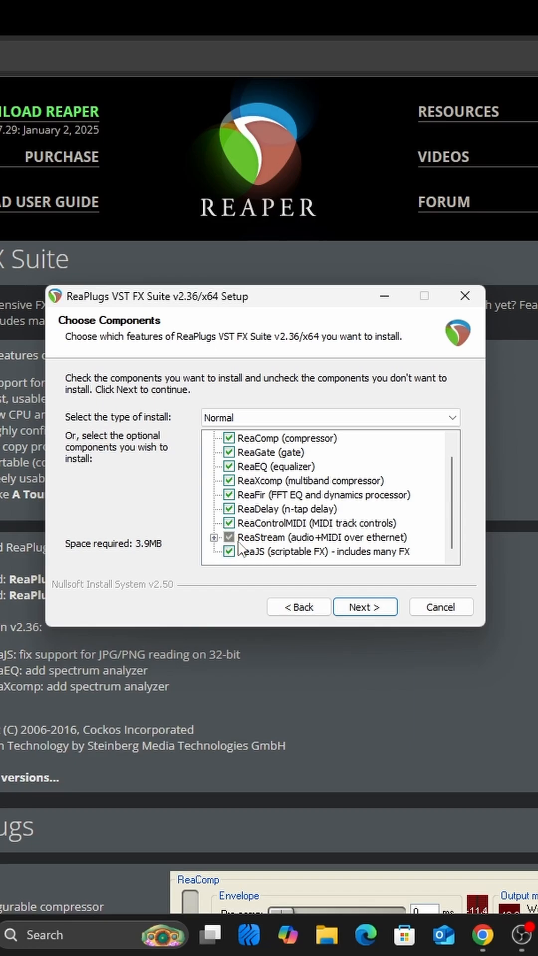
{"action": "mouse_move", "coordinate": [323, 572]}
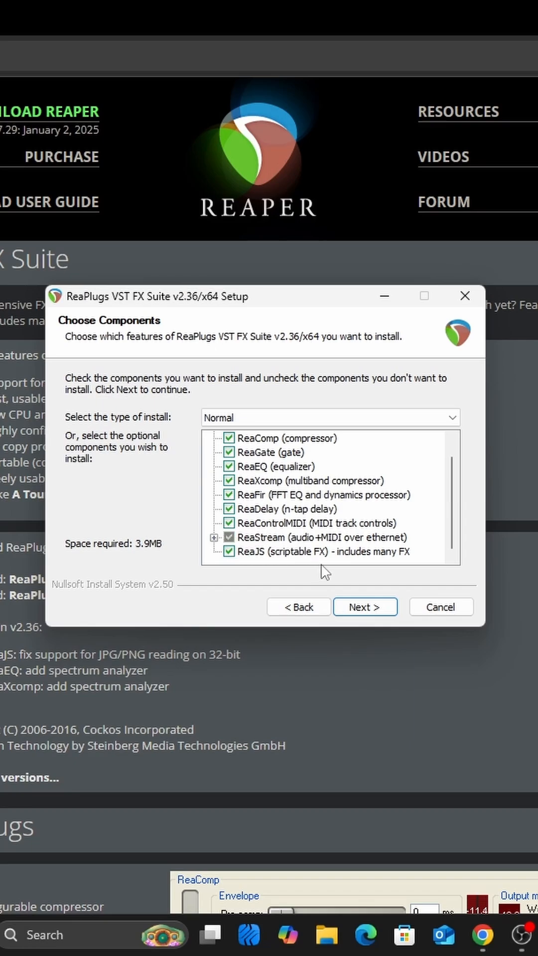
{"action": "left_click", "coordinate": [365, 606]}
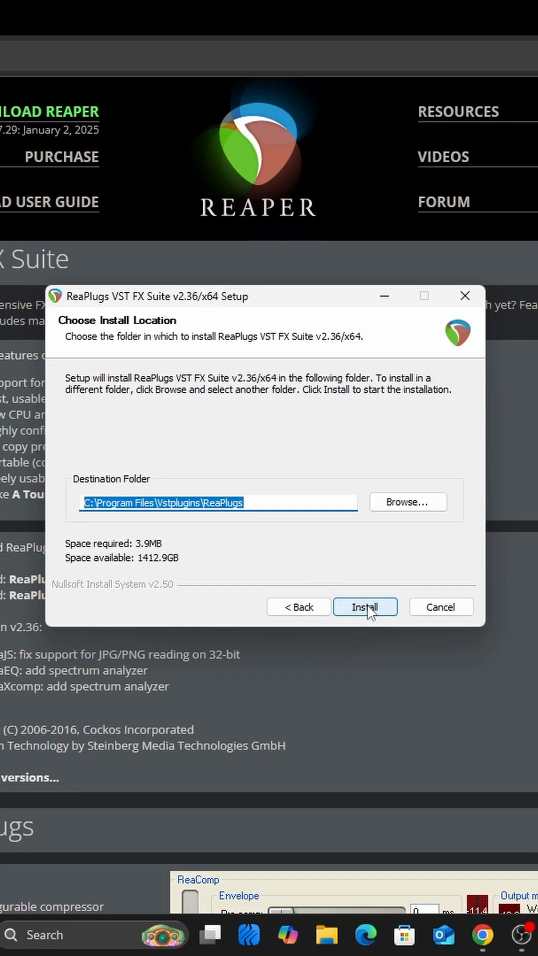
{"action": "left_click", "coordinate": [365, 607]}
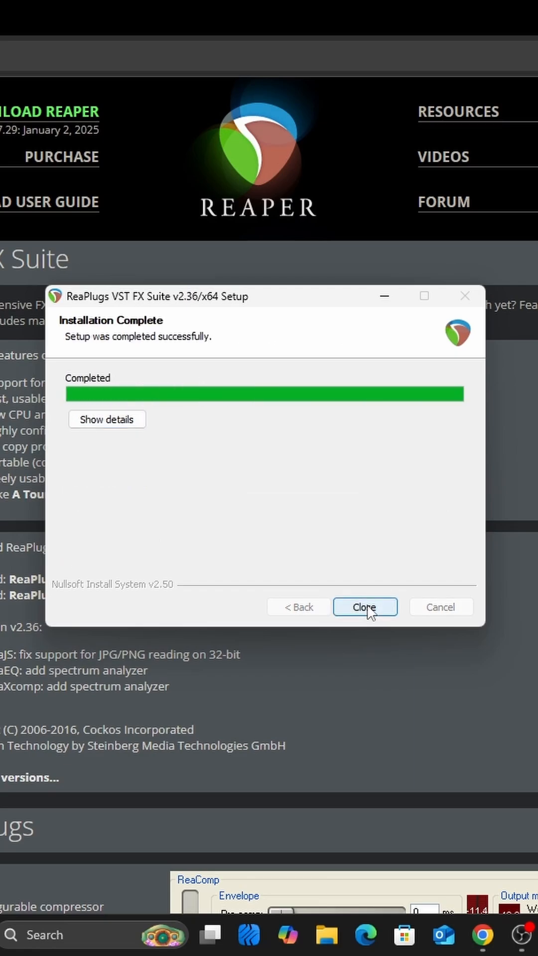
{"action": "left_click", "coordinate": [365, 607]}
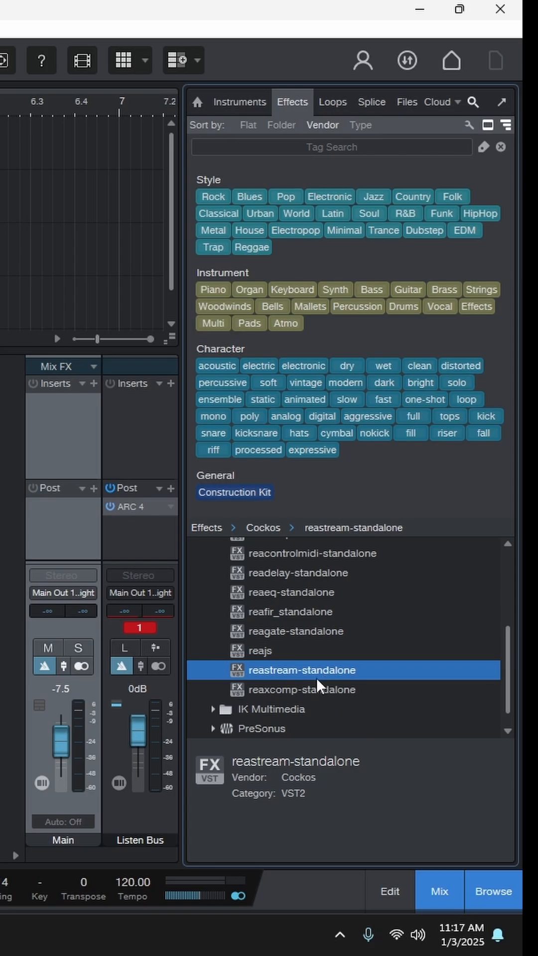
- Add reastream-standalone to Studio One's Main bus, identifier DAW, sending to local broadcast
{"action": "double_click", "coordinate": [302, 670]}
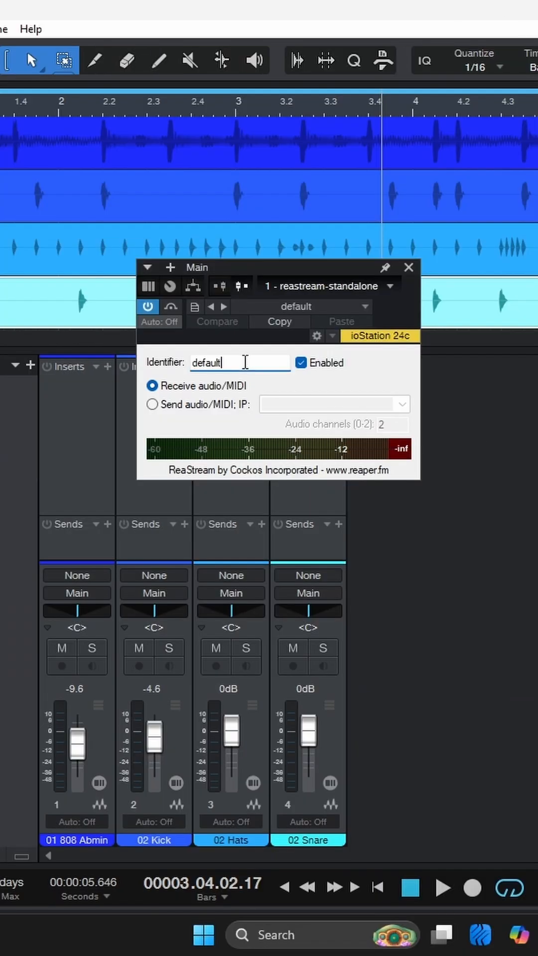
{"action": "type", "text": "DAW"}
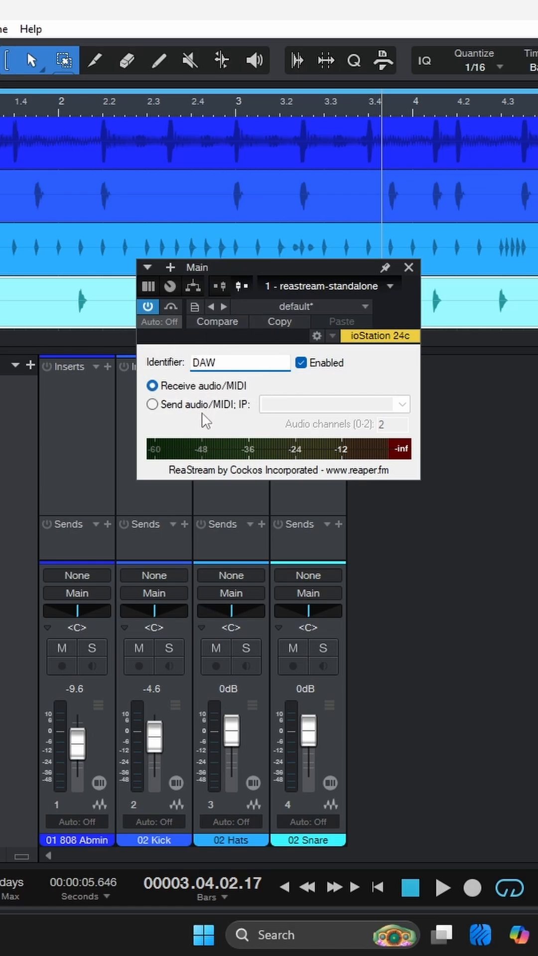
{"action": "left_click", "coordinate": [151, 403]}
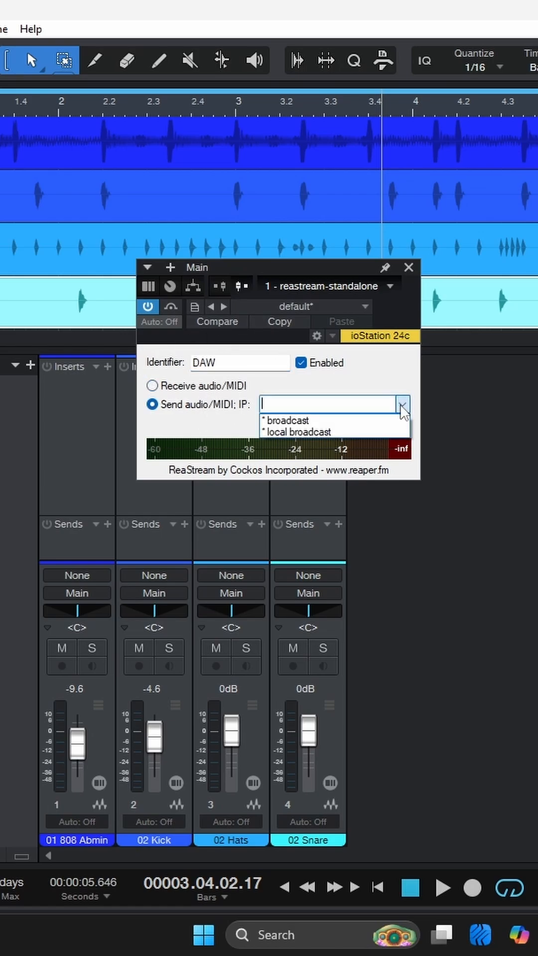
{"action": "left_click", "coordinate": [296, 432]}
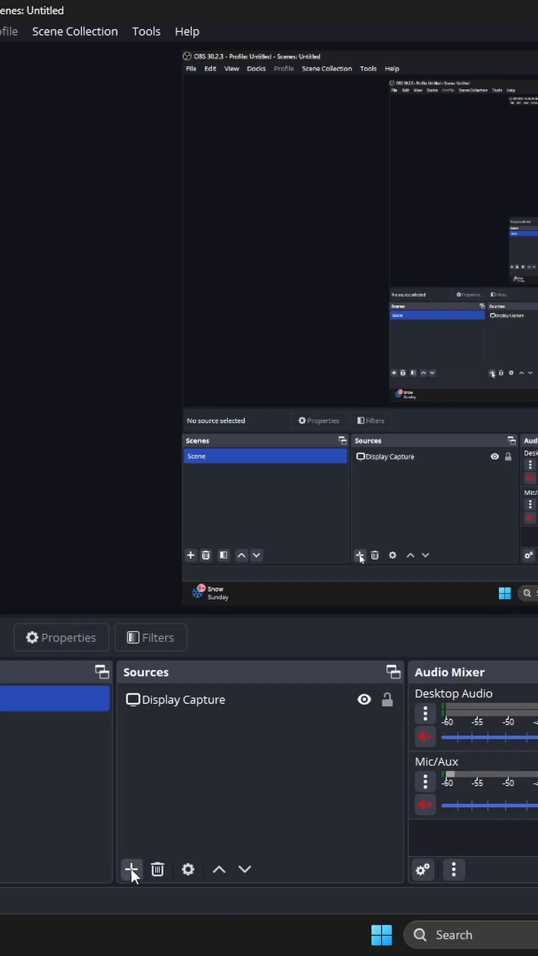
- Add an Audio Input Capture source with default properties and open its Filters window
{"action": "left_click", "coordinate": [131, 870]}
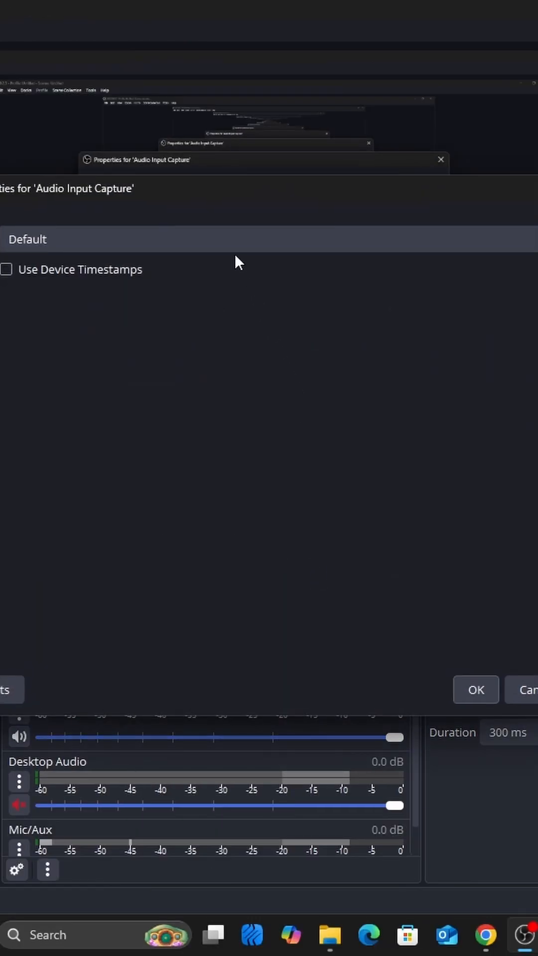
{"action": "left_click", "coordinate": [476, 689]}
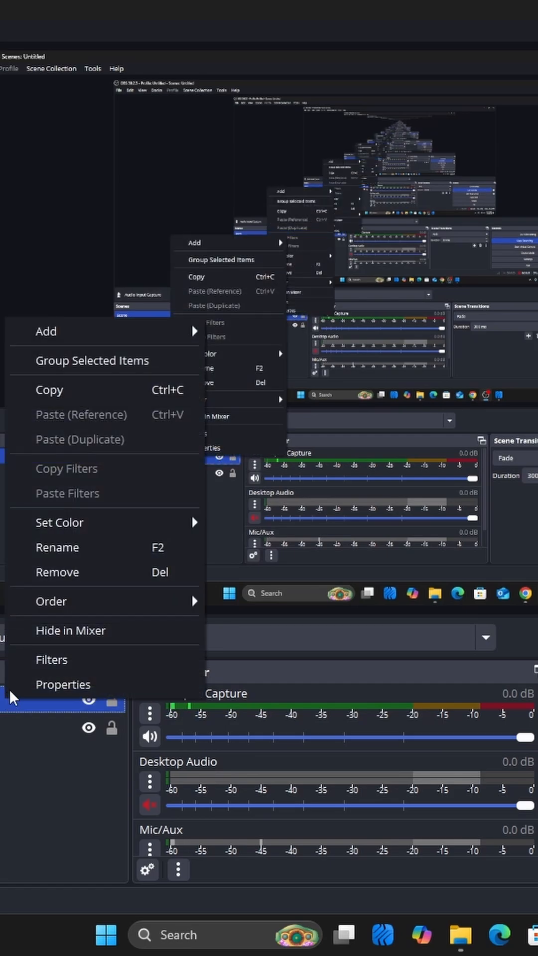
{"action": "left_click", "coordinate": [51, 659]}
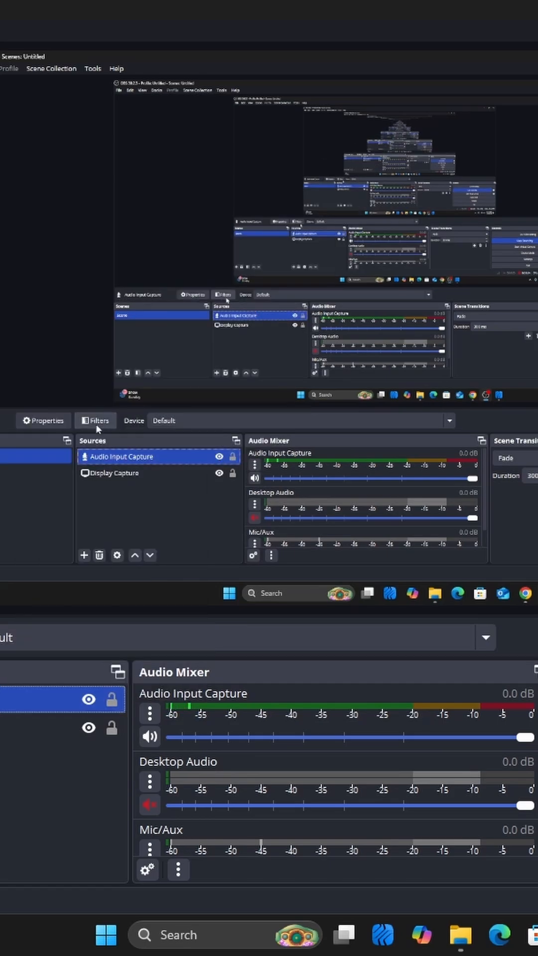
{"action": "left_click", "coordinate": [94, 421]}
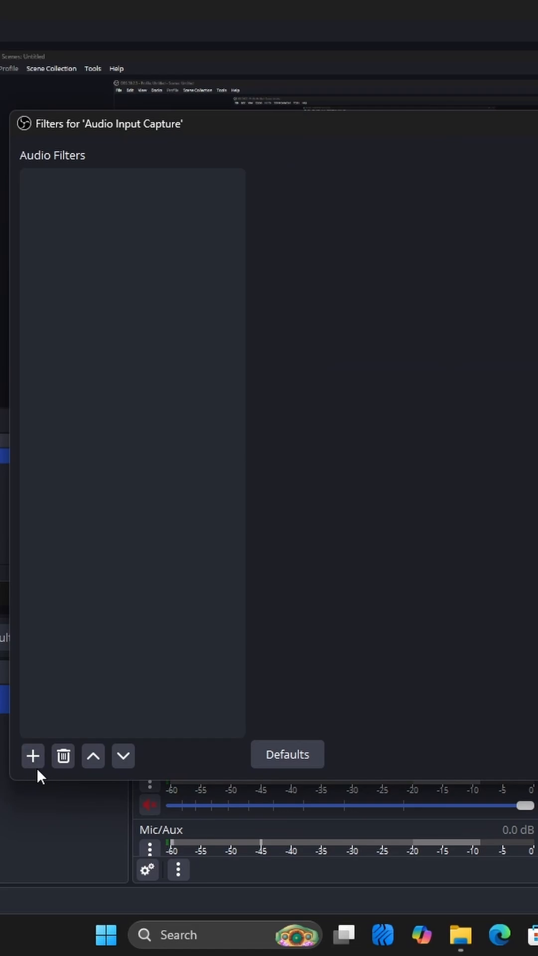
- Add a VST 2.x filter named ReaStream using reastream-standalone, receiving identifier DAW
{"action": "left_click", "coordinate": [31, 757]}
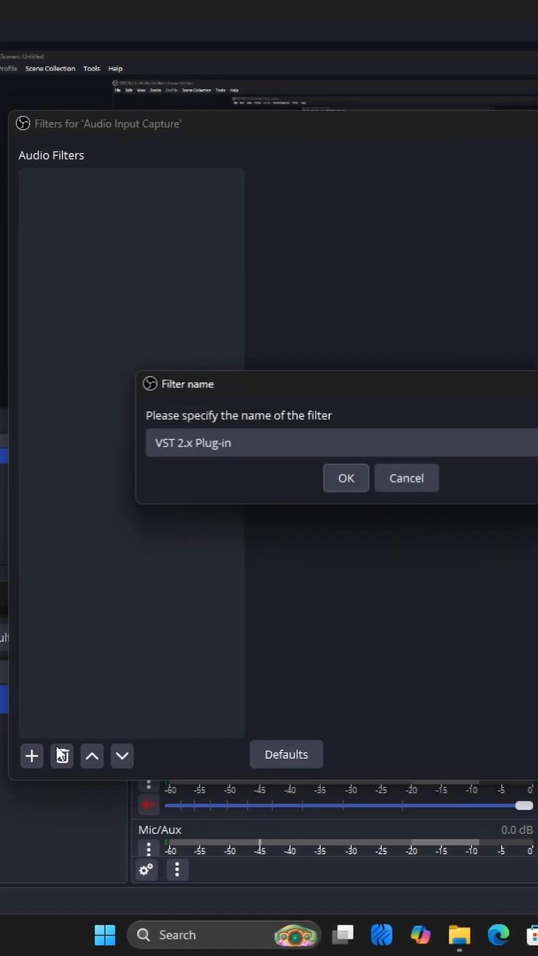
{"action": "type", "text": "R"}
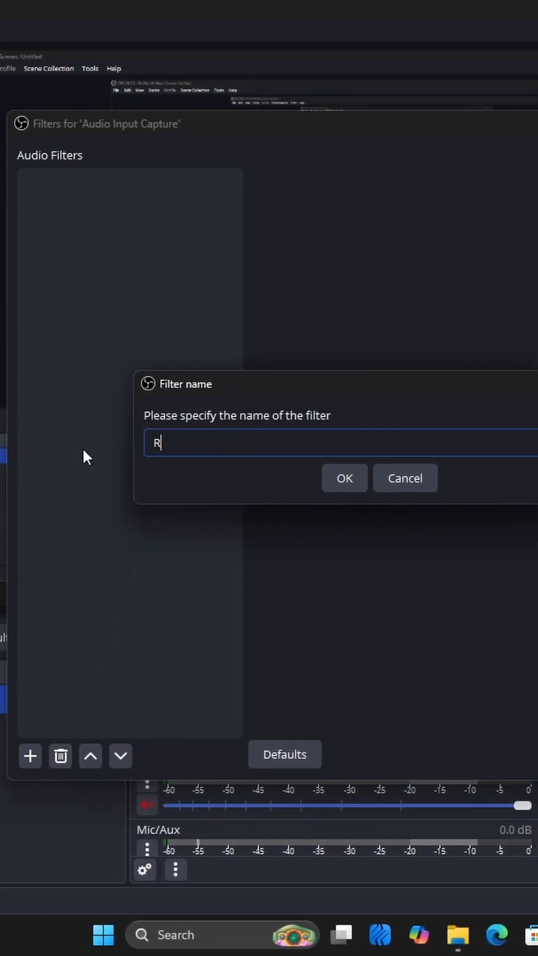
{"action": "type", "text": "eaStr"}
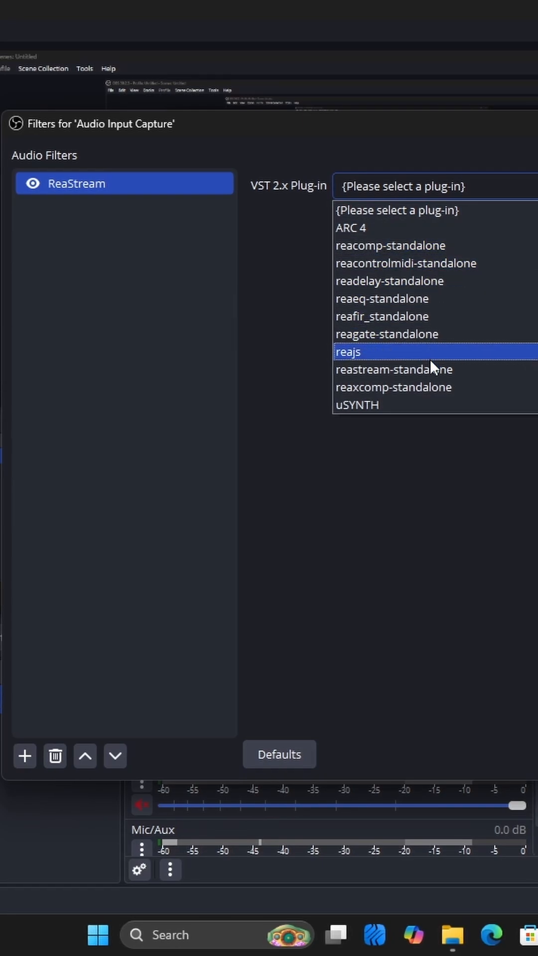
{"action": "left_click", "coordinate": [394, 370]}
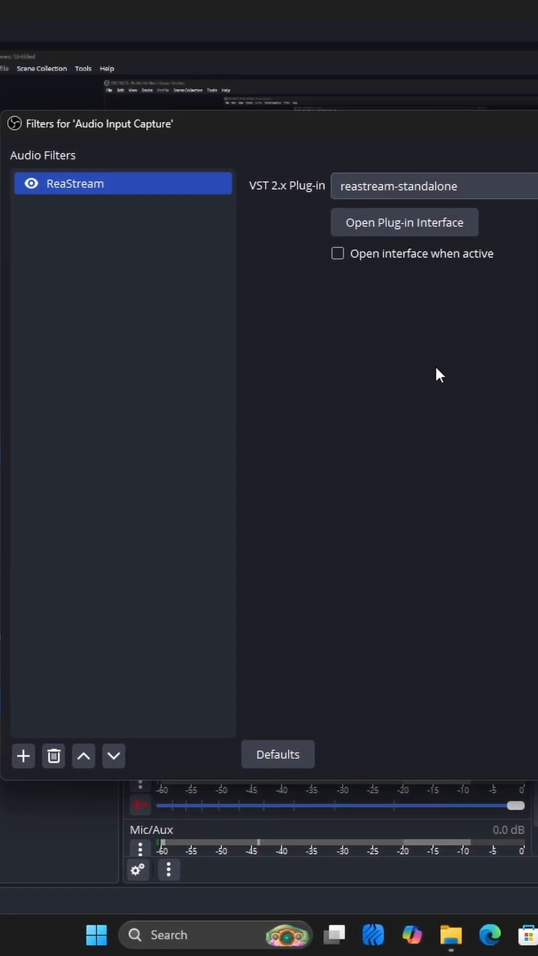
{"action": "left_click", "coordinate": [402, 222]}
{"action": "type", "text": "D"}
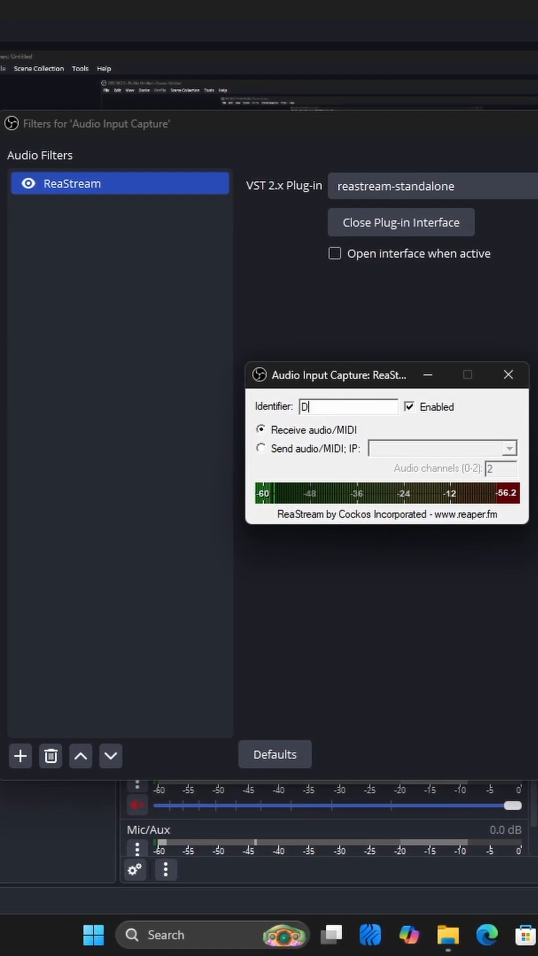
{"action": "type", "text": "AW"}
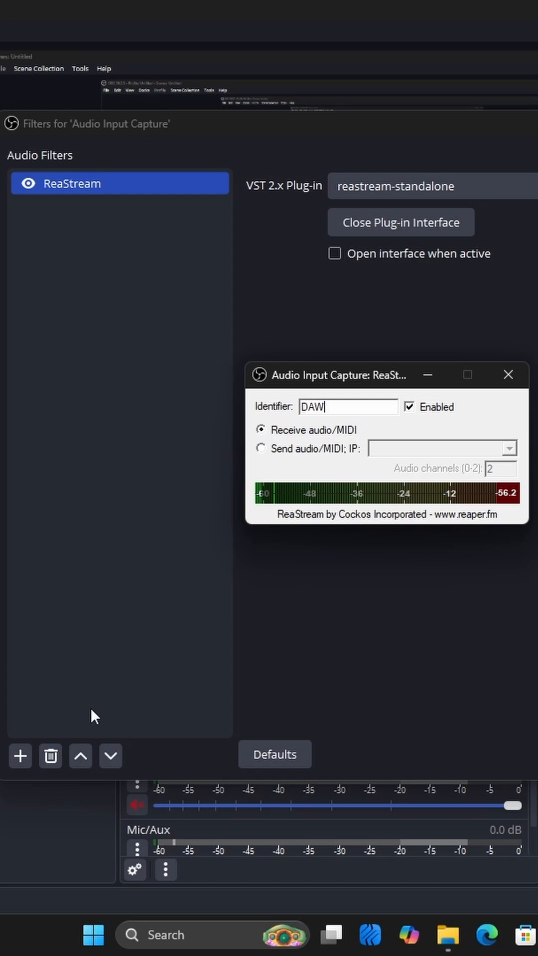
- Add a Gain filter, move it above ReaStream, and lower its gain fully
{"action": "left_click", "coordinate": [22, 756]}
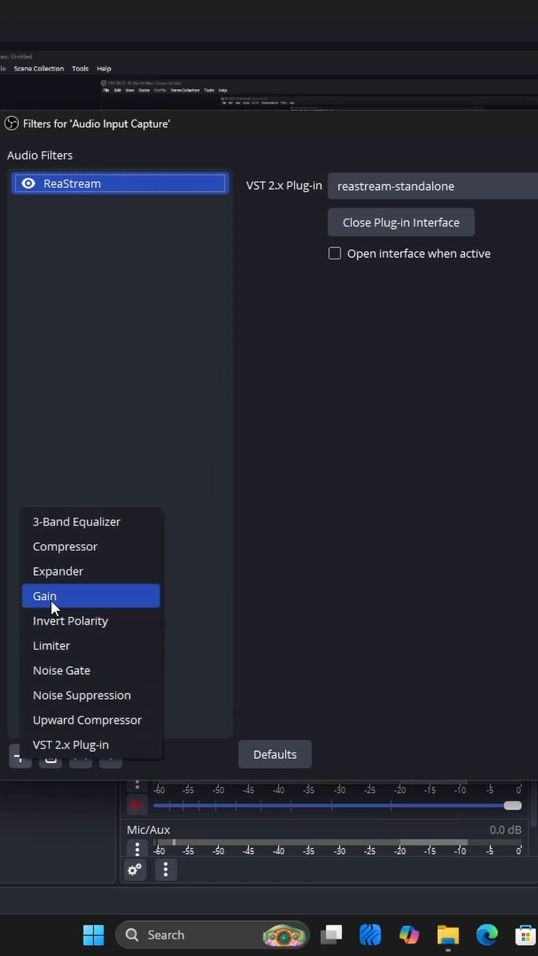
{"action": "left_click", "coordinate": [45, 595]}
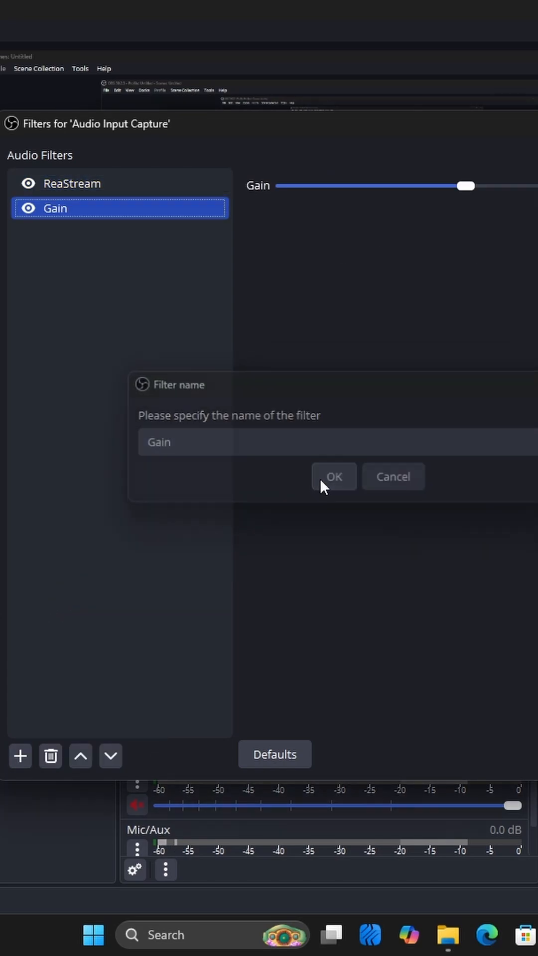
{"action": "left_click", "coordinate": [335, 476]}
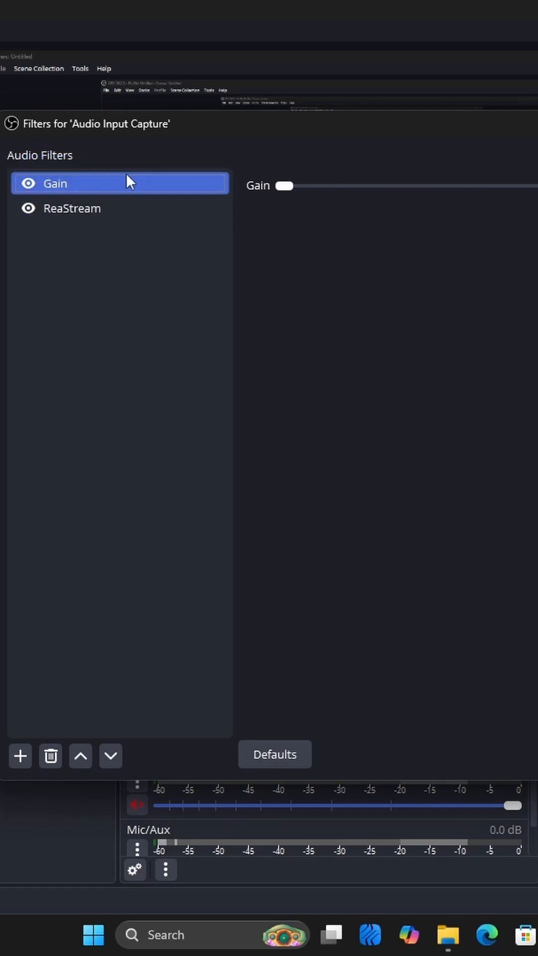
{"action": "left_click", "coordinate": [22, 756]}
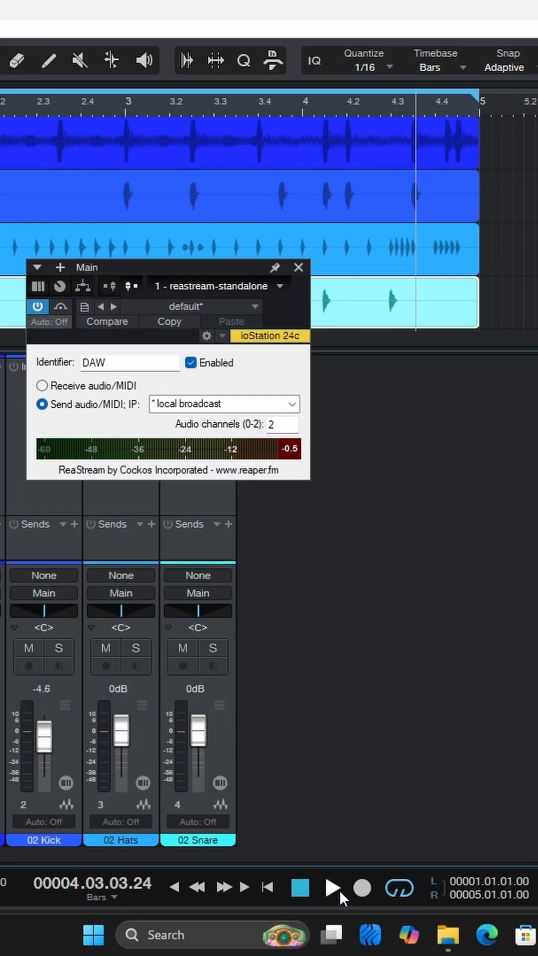
- Start playback of the Studio One song from the transport
{"action": "left_click", "coordinate": [334, 889]}
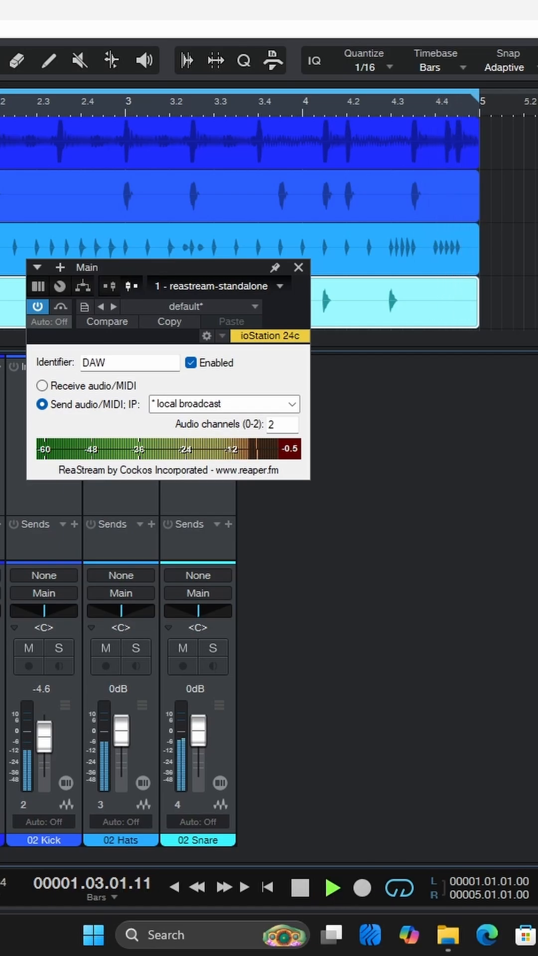